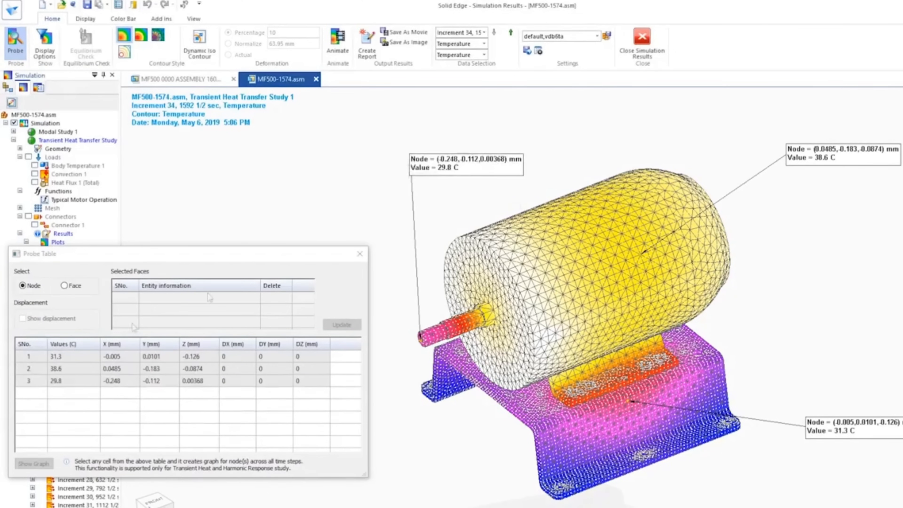
Show the Temperature vs Time graph for the three probed nodes from the Probe Table
{"action": "left_click", "coordinate": [33, 464]}
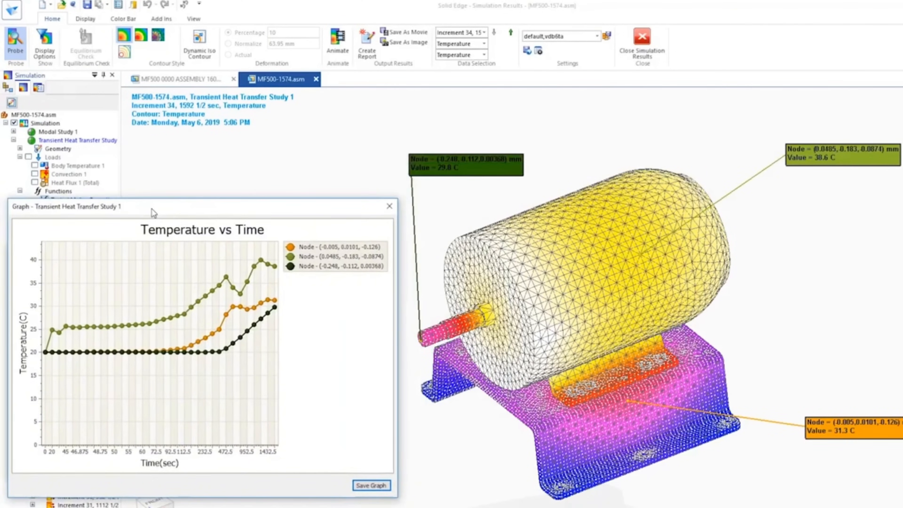